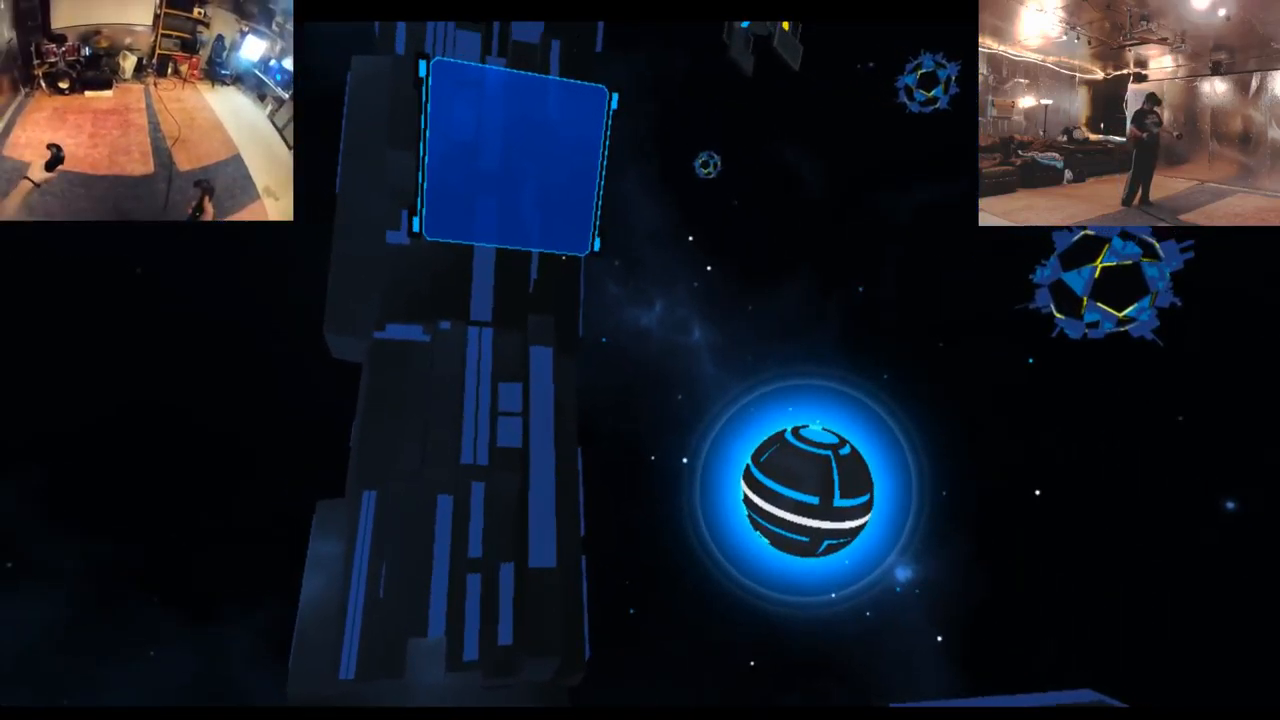
mouse_move(640, 360)
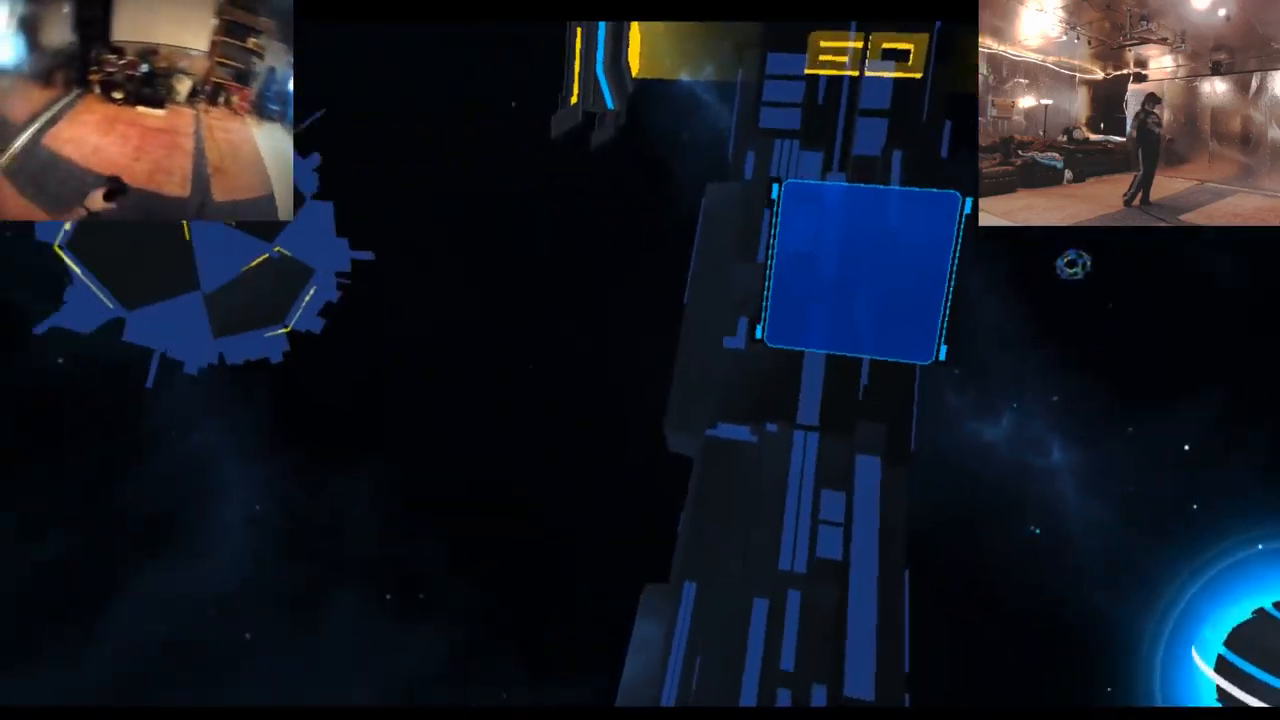